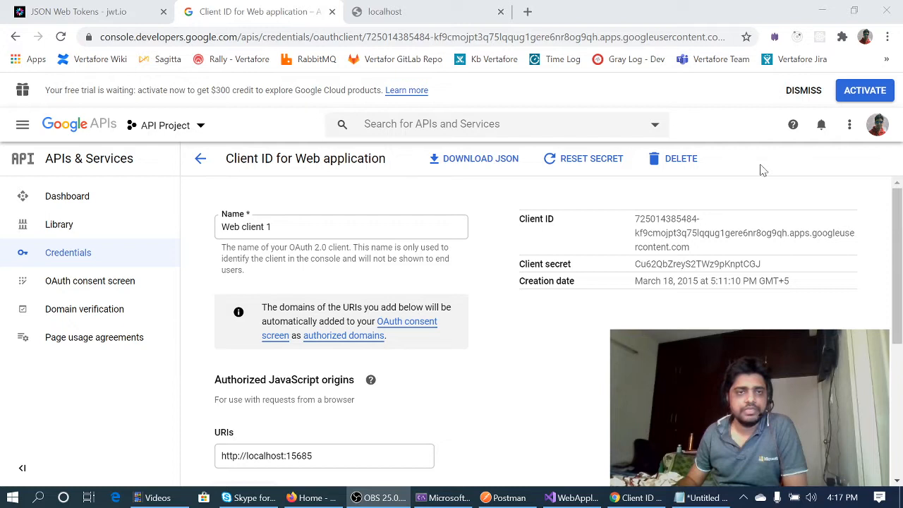
{"action": "mouse_move", "coordinate": [577, 415]}
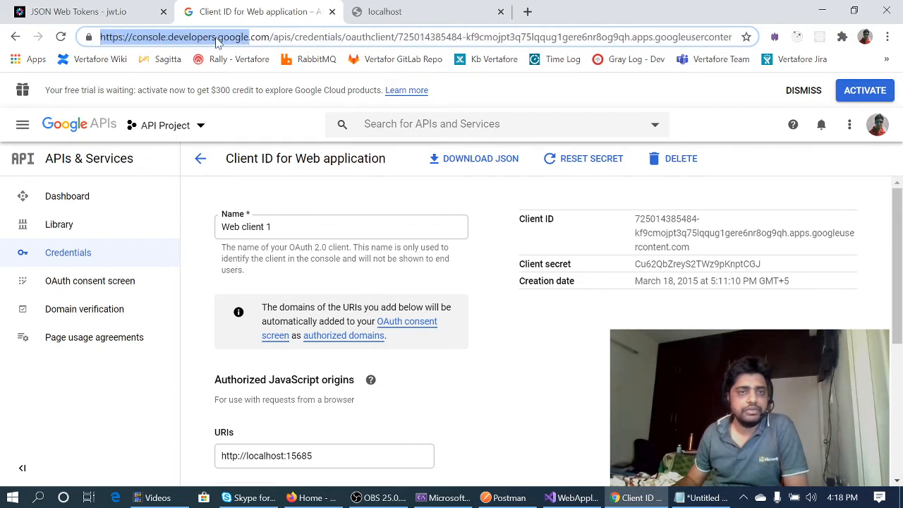
{"action": "mouse_move", "coordinate": [67, 251]}
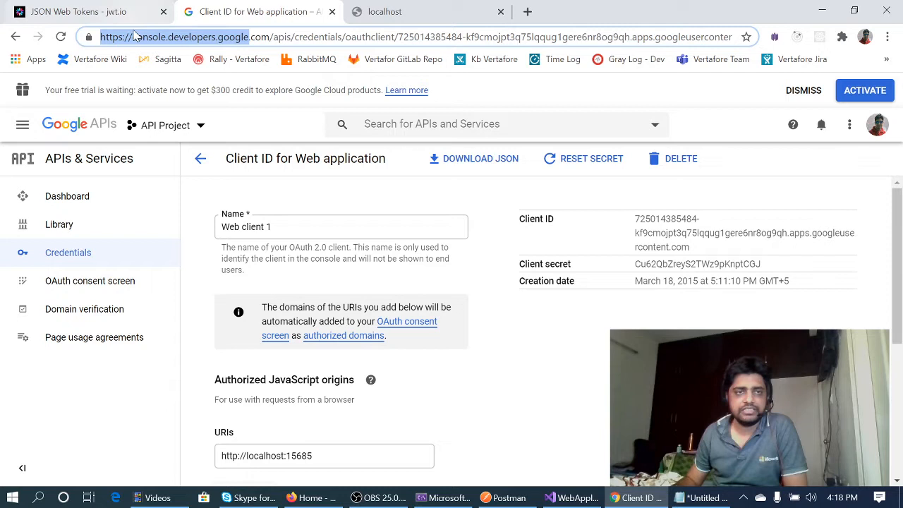
Select the Google Cloud Console credentials page address for the Web client.
{"action": "double_click", "coordinate": [536, 219]}
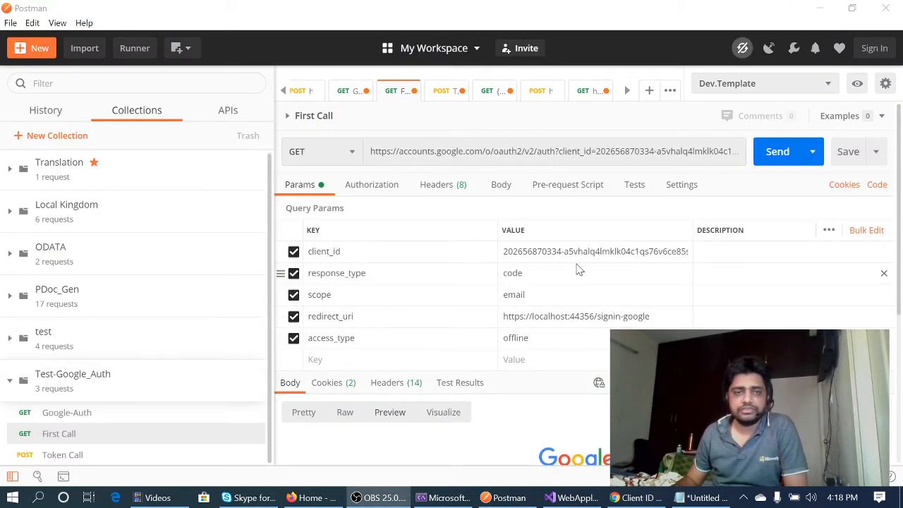
Review the First Call params (client_id, response_type code, scope email, redirect_uri, access_type offline) in Test-Google_Auth.
{"action": "left_click", "coordinate": [776, 151]}
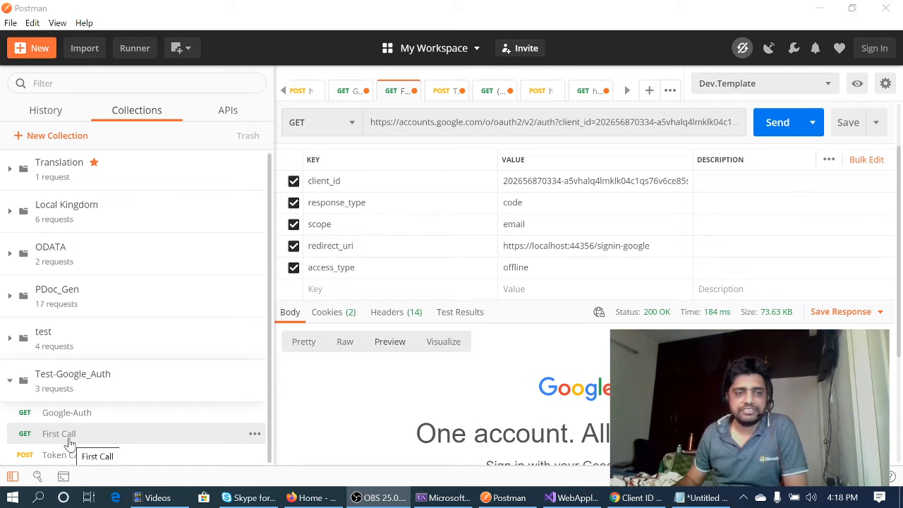
{"action": "left_click", "coordinate": [59, 434]}
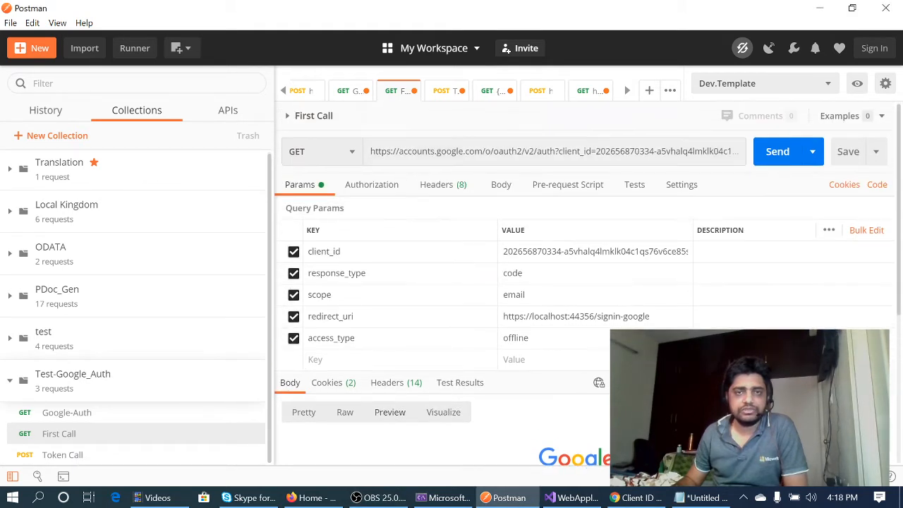
{"action": "triple_click", "coordinate": [553, 151]}
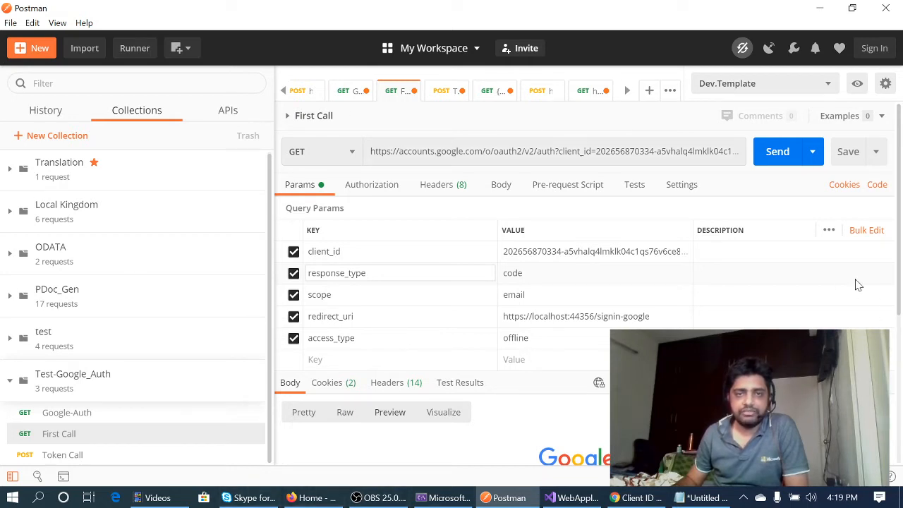
{"action": "left_click", "coordinate": [336, 273]}
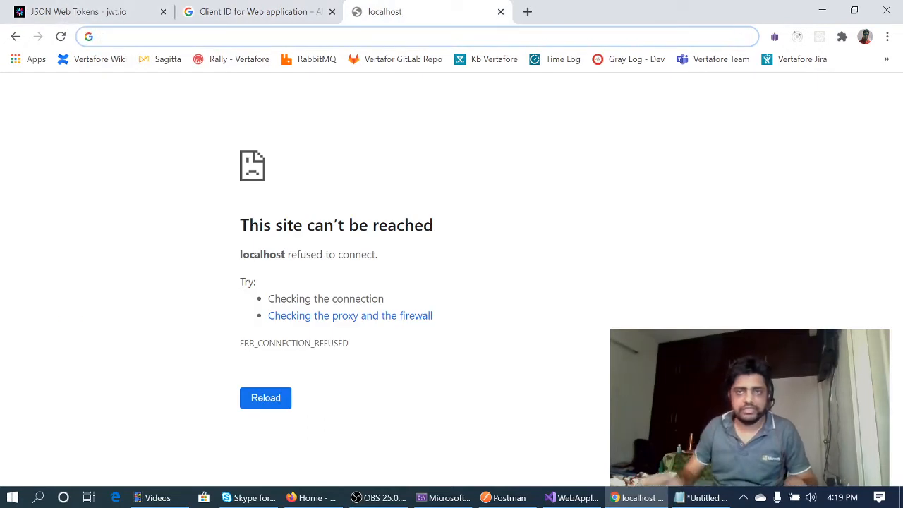
Load the Google authorization URL in Chrome and submit the account email.
{"action": "left_click", "coordinate": [865, 37]}
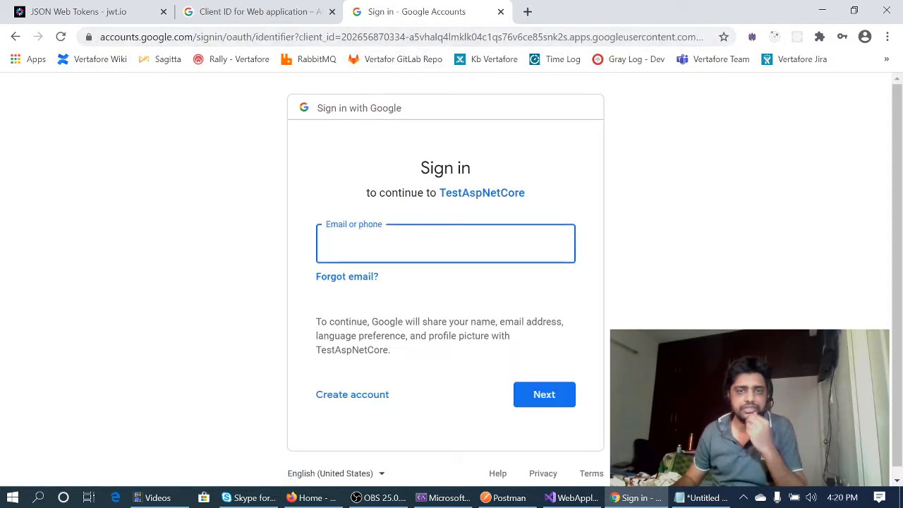
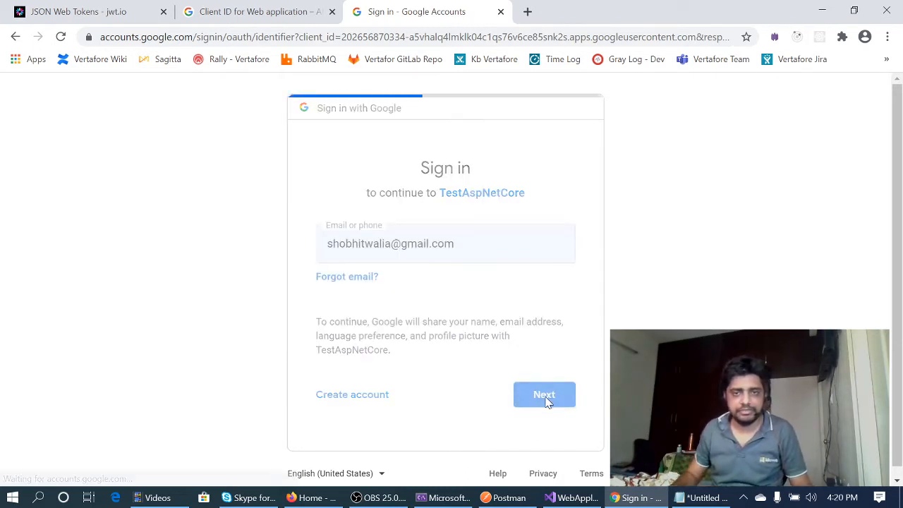
{"action": "left_click", "coordinate": [545, 395]}
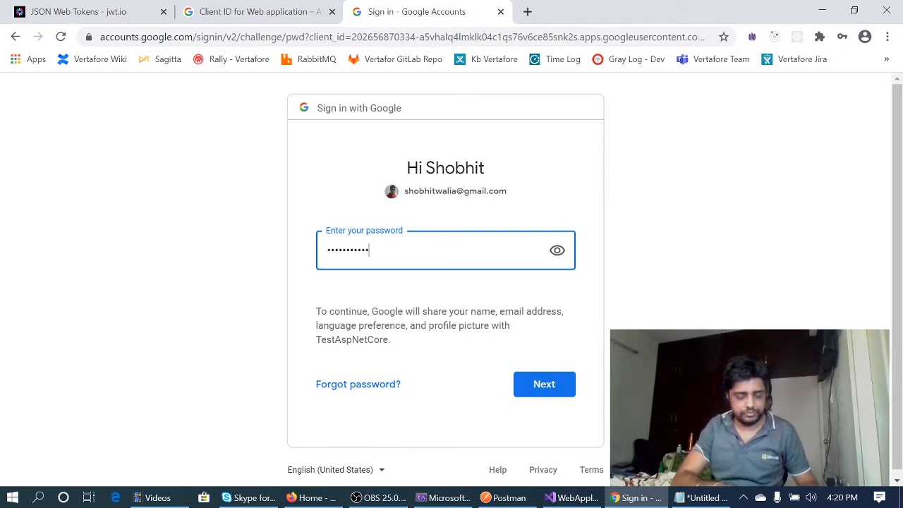
Enter the password and finish signing in to TestAspNetCore, reaching the localhost redirect with the code.
{"action": "key", "text": "backspace"}
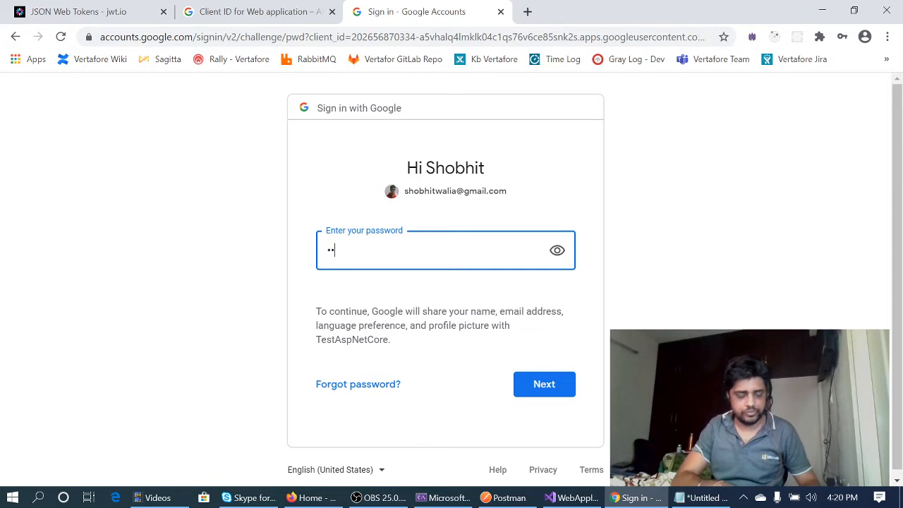
{"action": "type", "text": "••••••"}
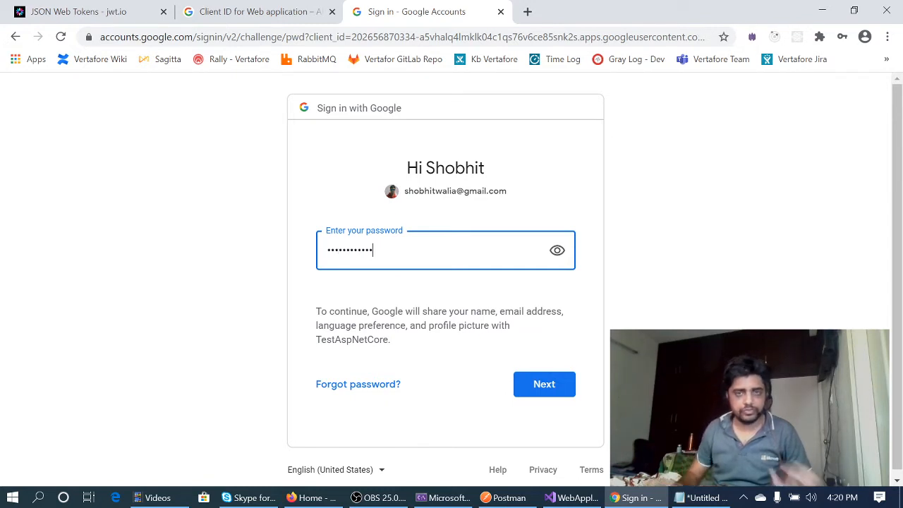
{"action": "left_click", "coordinate": [545, 384]}
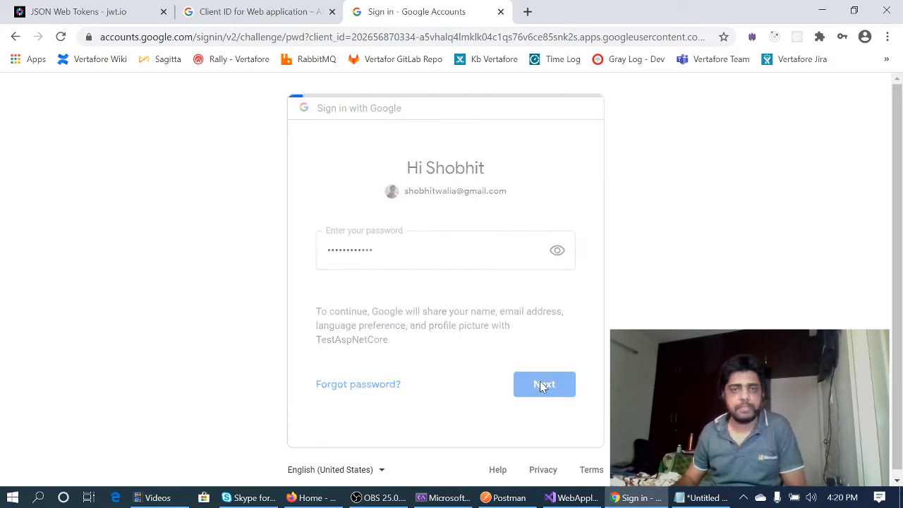
{"action": "left_click", "coordinate": [545, 384]}
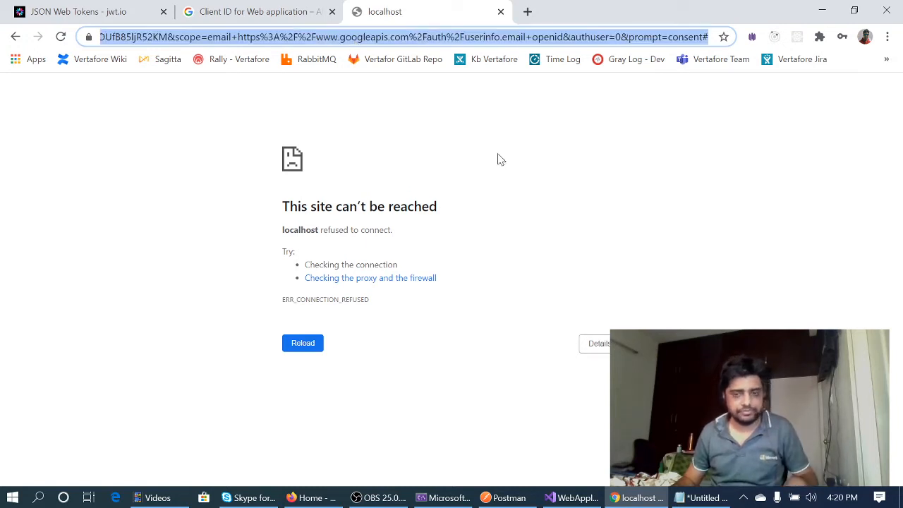
Keep only the localhost redirect URL in Notepad and select its authorization code value after code=.
{"action": "left_click", "coordinate": [700, 497]}
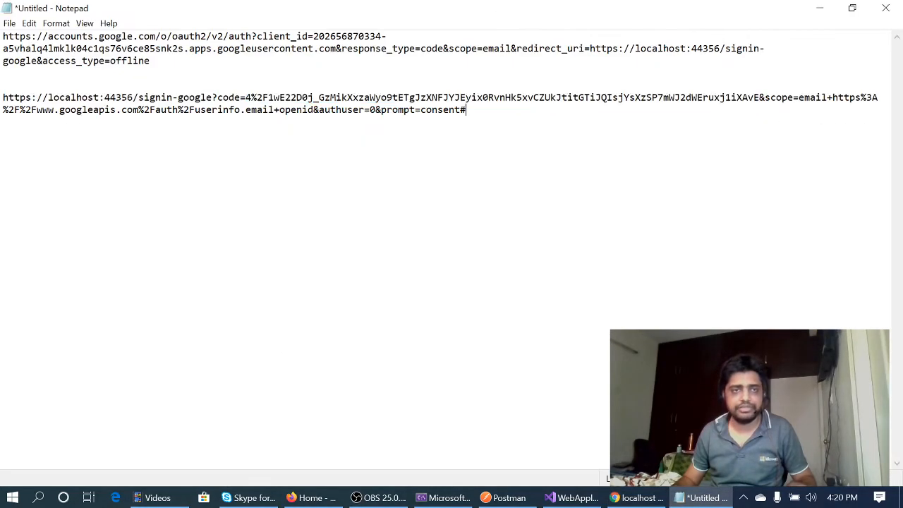
{"action": "key", "text": "ctrl+a"}
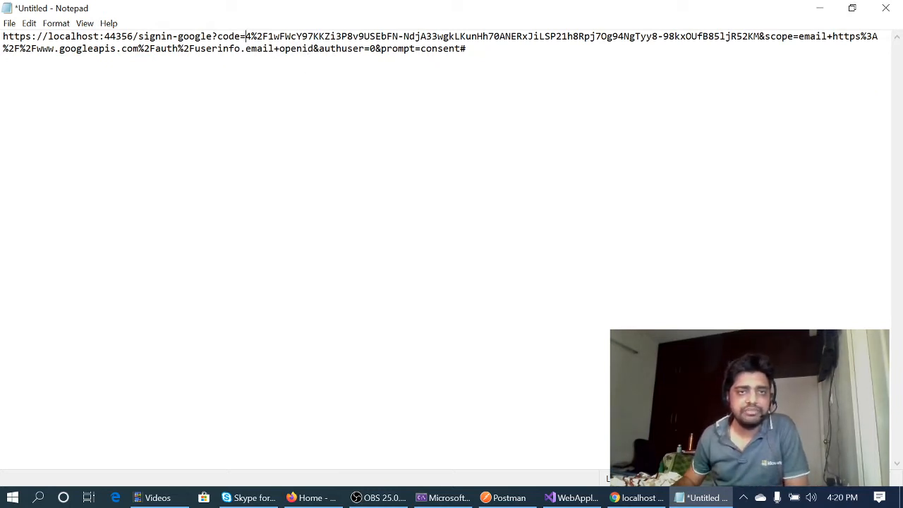
{"action": "left_click_drag", "start_coordinate": [245, 37], "coordinate": [466, 48]}
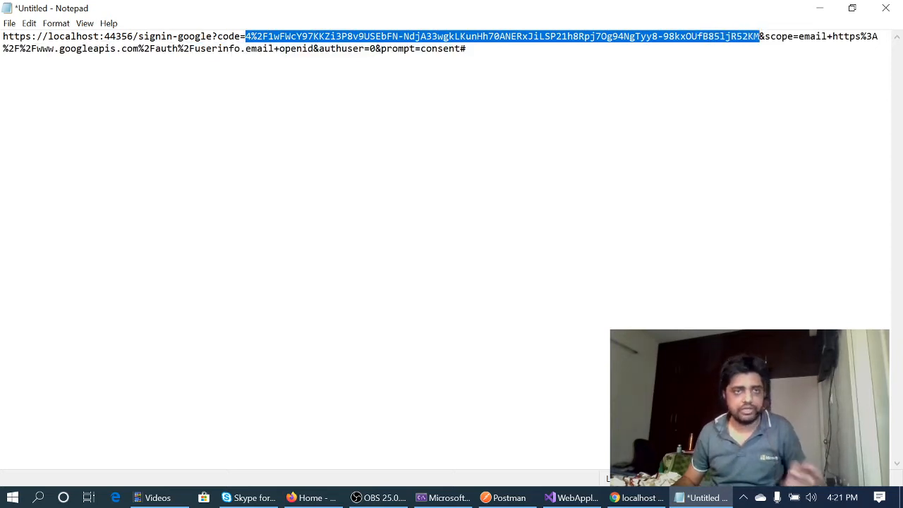
{"action": "left_click", "coordinate": [635, 496]}
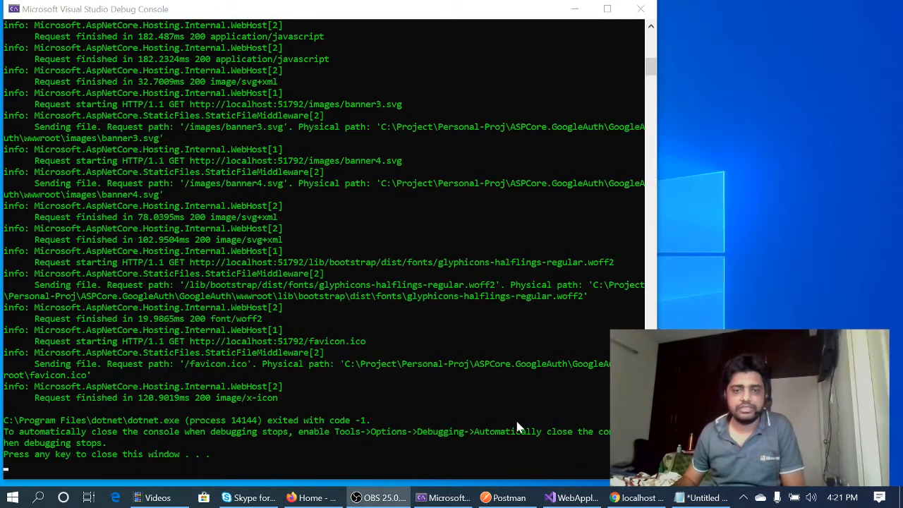
{"action": "left_click", "coordinate": [508, 497]}
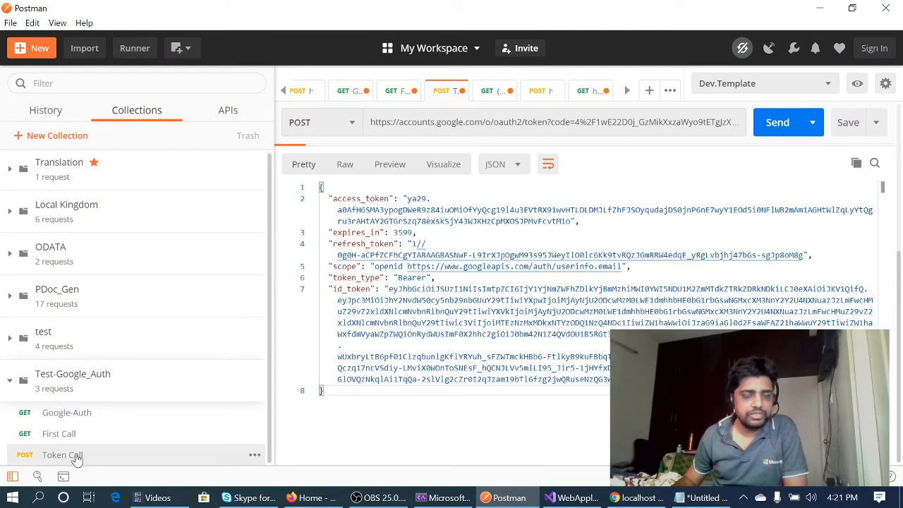
Show the Token Call params: code, client_id, client_secret, redirect_uri and grant_type authorization_code.
{"action": "left_click", "coordinate": [62, 455]}
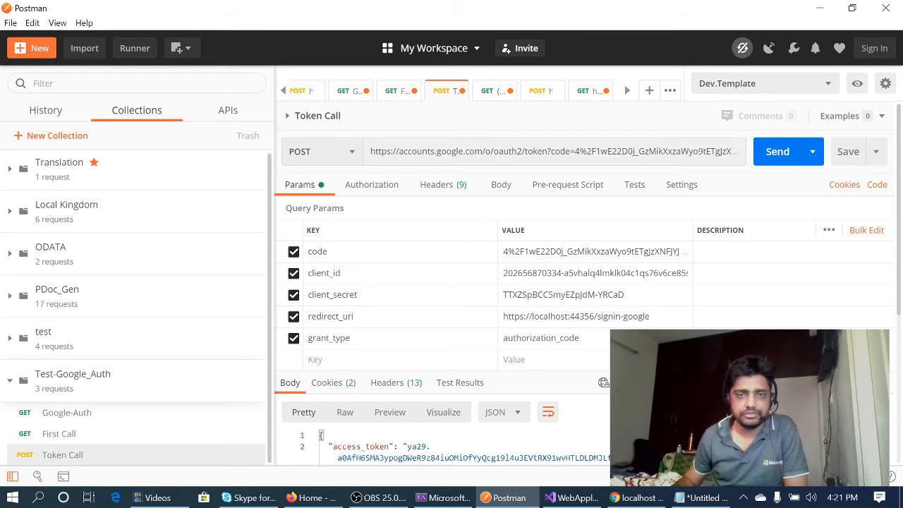
Paste the new authorization code into the Token Call's code parameter.
{"action": "double_click", "coordinate": [596, 251]}
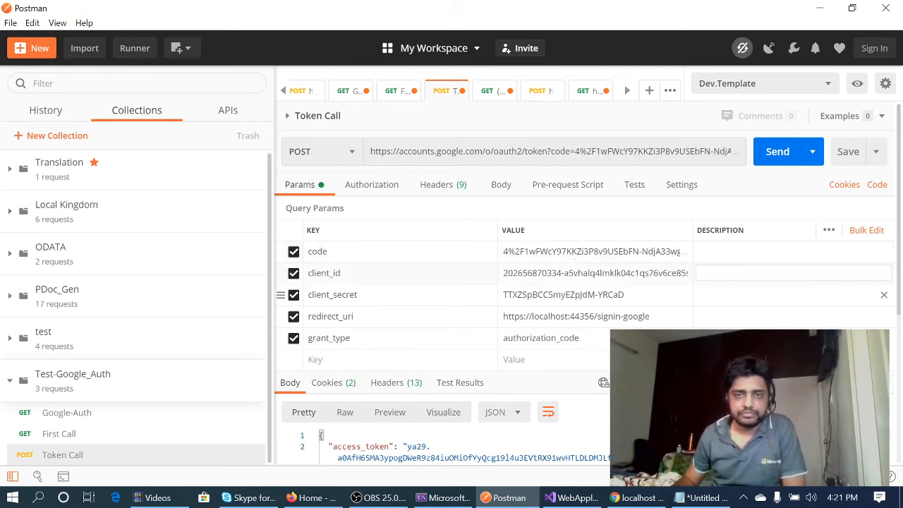
{"action": "left_click", "coordinate": [791, 274]}
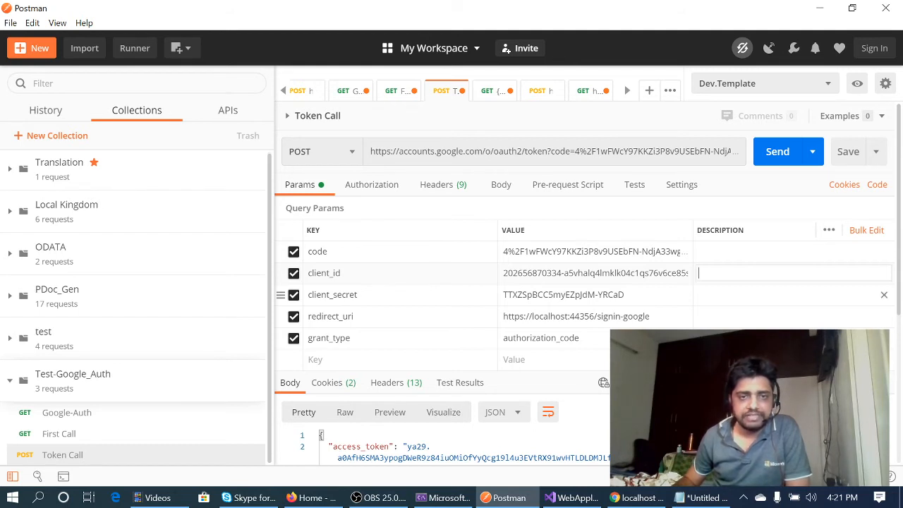
{"action": "mouse_move", "coordinate": [471, 336]}
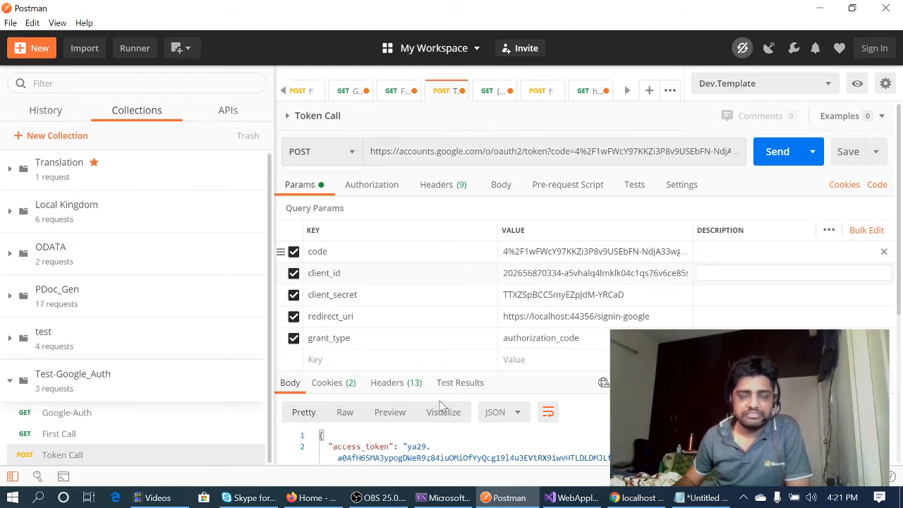
{"action": "mouse_move", "coordinate": [671, 286]}
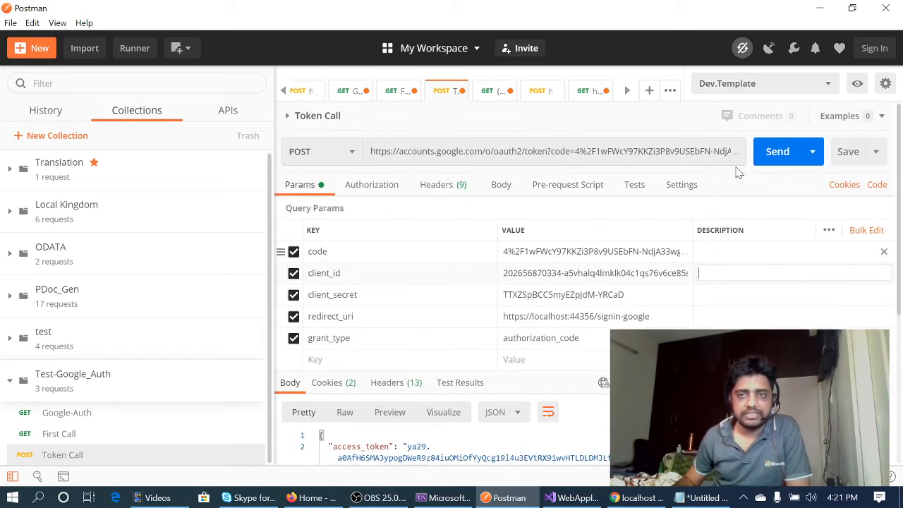
Send the Token Call and read the 200 OK JSON with access_token, refresh_token and id_token.
{"action": "left_click", "coordinate": [778, 151]}
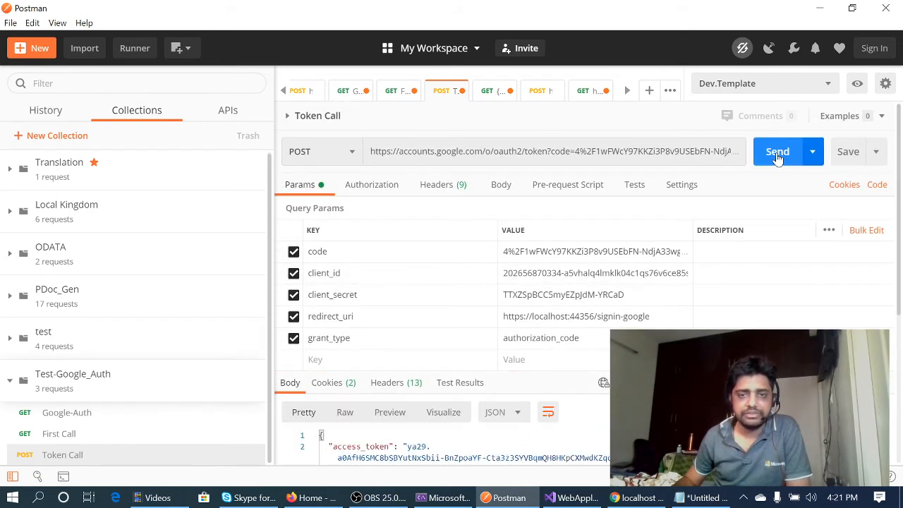
{"action": "left_click", "coordinate": [776, 151]}
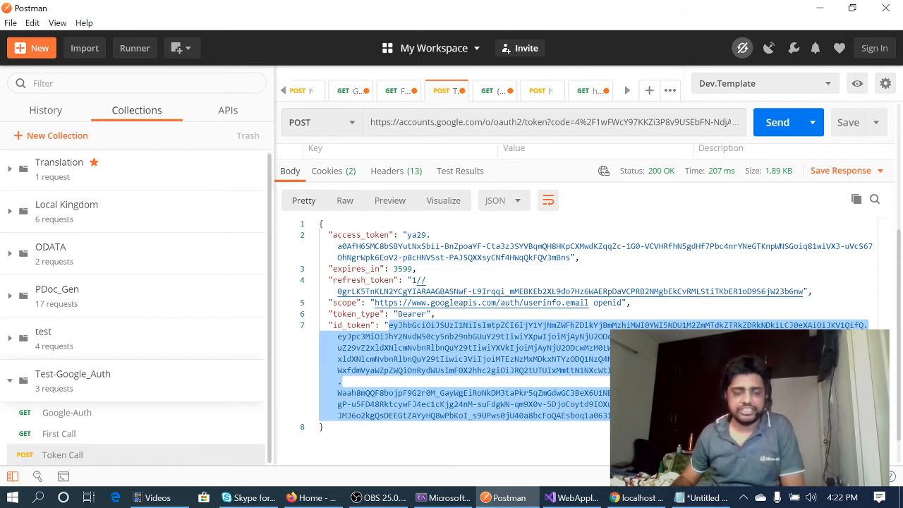
Decode the id_token on jwt.io, showing RS256 header and payload issuer accounts.google.com, audience, email, iat/exp.
{"action": "left_click", "coordinate": [638, 497]}
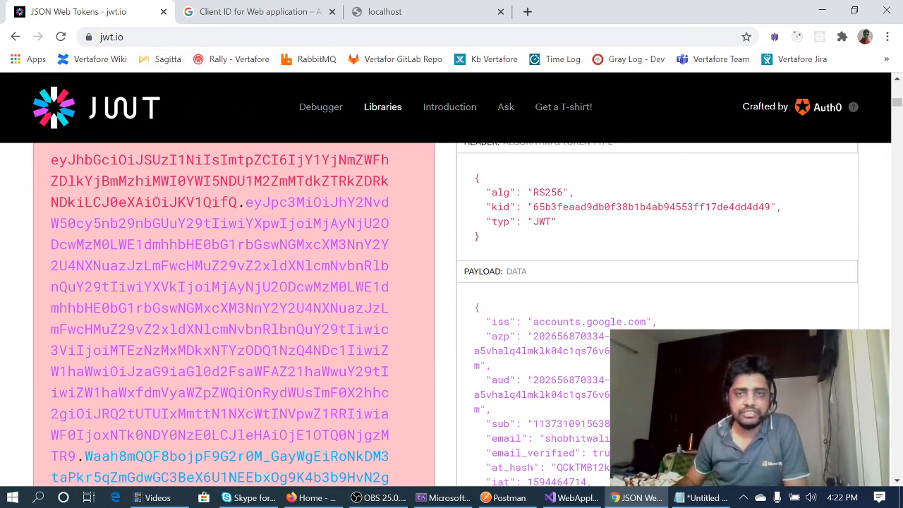
{"action": "scroll", "scroll_direction": "down", "scroll_amount": 3}
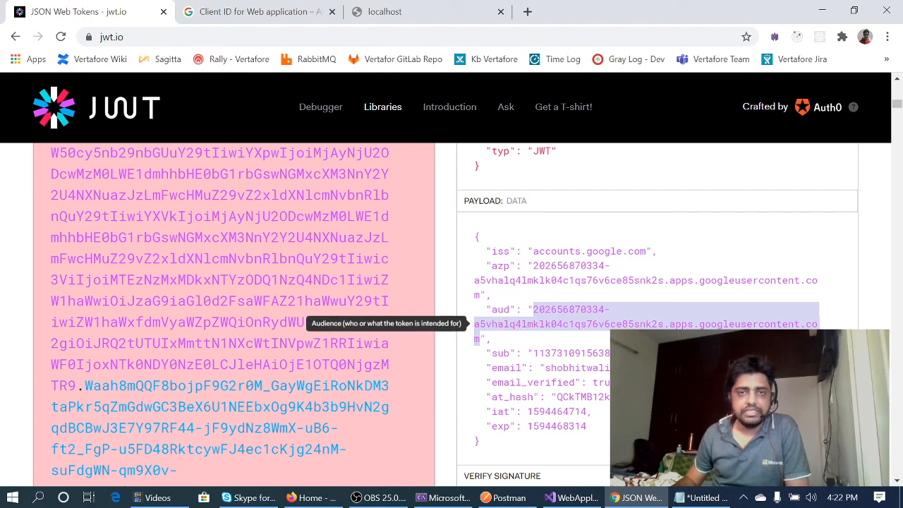
{"action": "scroll", "scroll_direction": "down", "scroll_amount": 3}
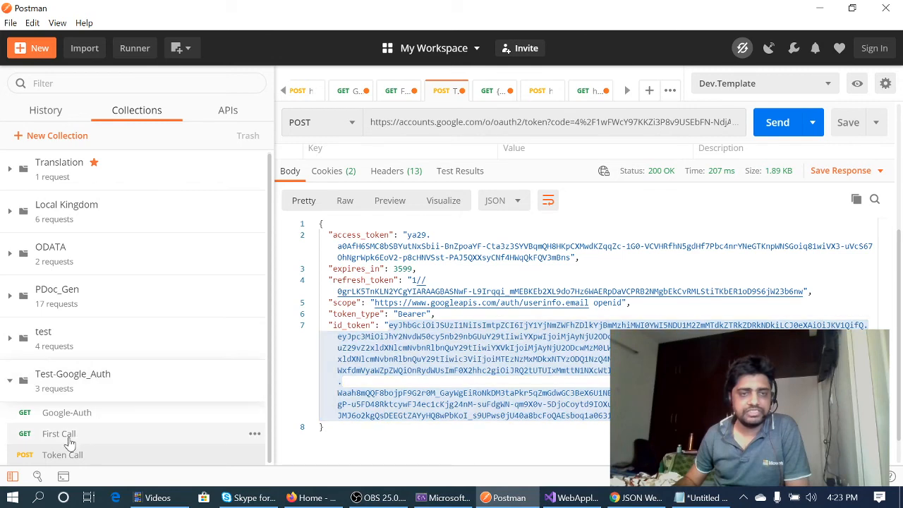
Copy the First Call's Google authorization URL and return to the Token Call request.
{"action": "left_click", "coordinate": [59, 434]}
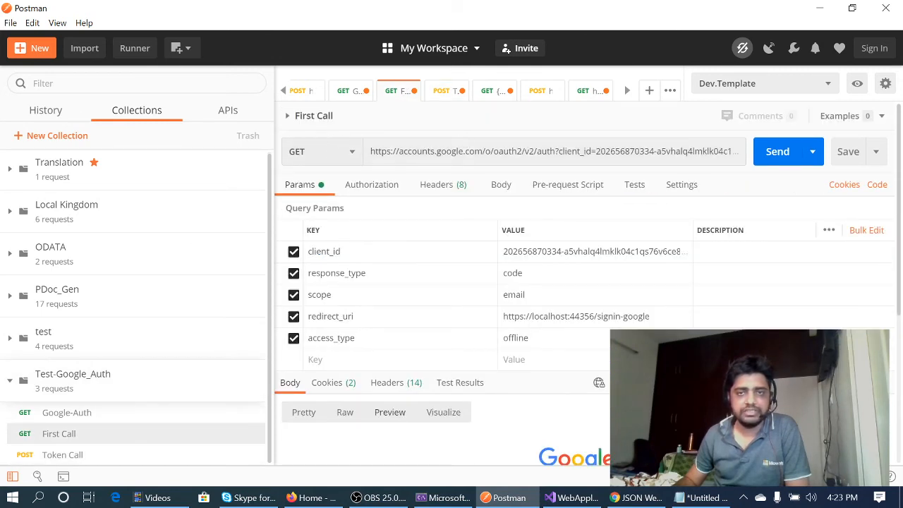
{"action": "triple_click", "coordinate": [553, 151]}
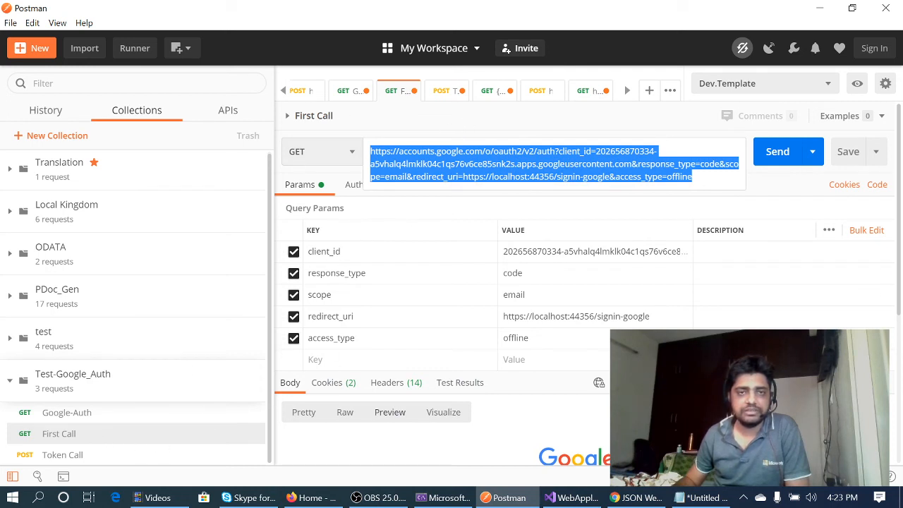
{"action": "mouse_move", "coordinate": [336, 168]}
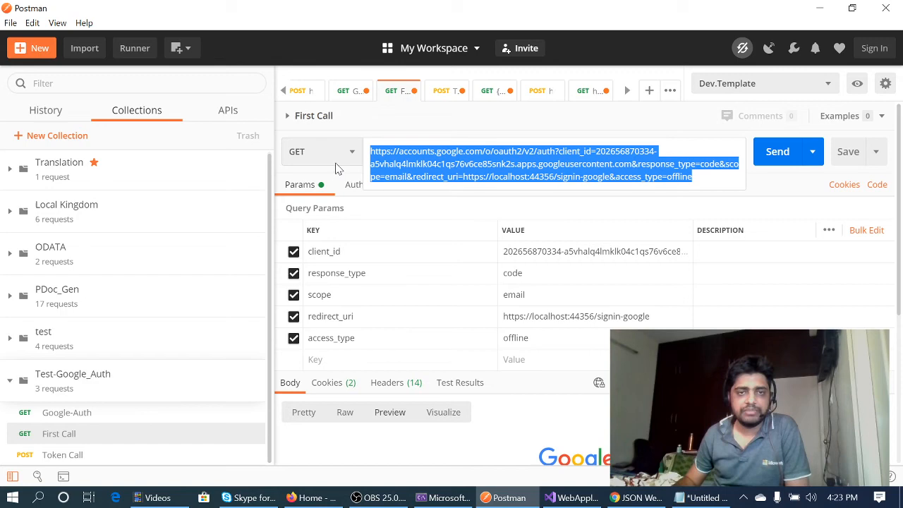
{"action": "mouse_move", "coordinate": [535, 130]}
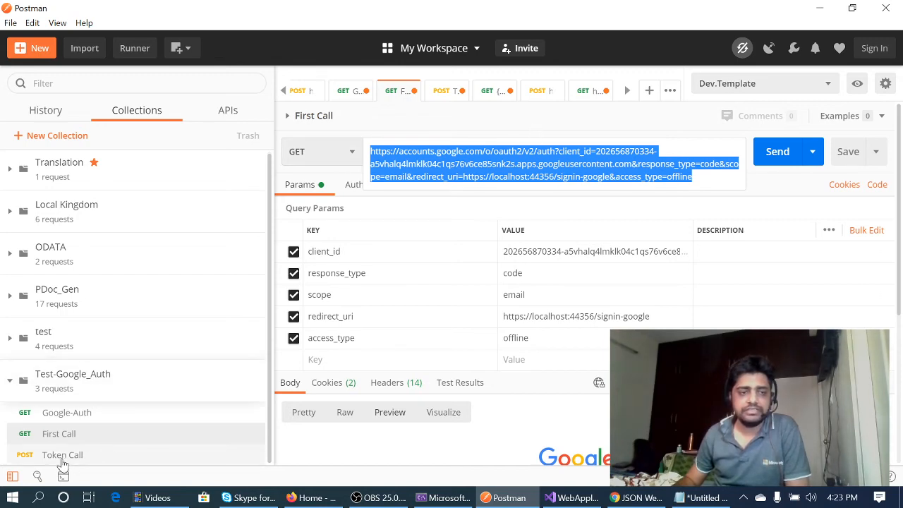
{"action": "left_click", "coordinate": [62, 455]}
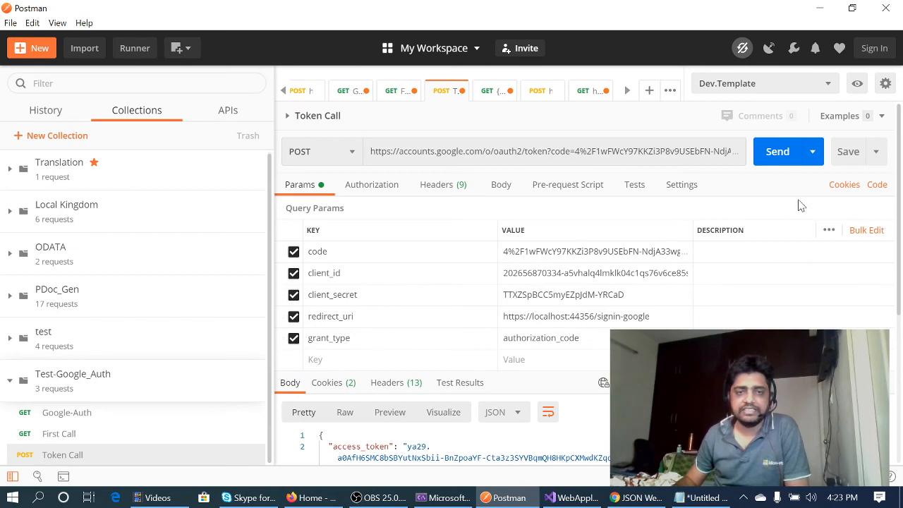
{"action": "left_click", "coordinate": [777, 151]}
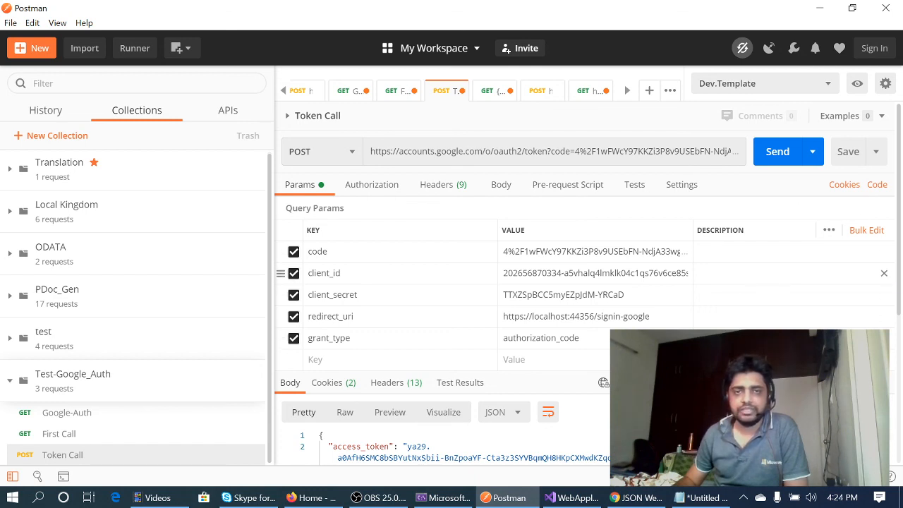
{"action": "mouse_move", "coordinate": [757, 291]}
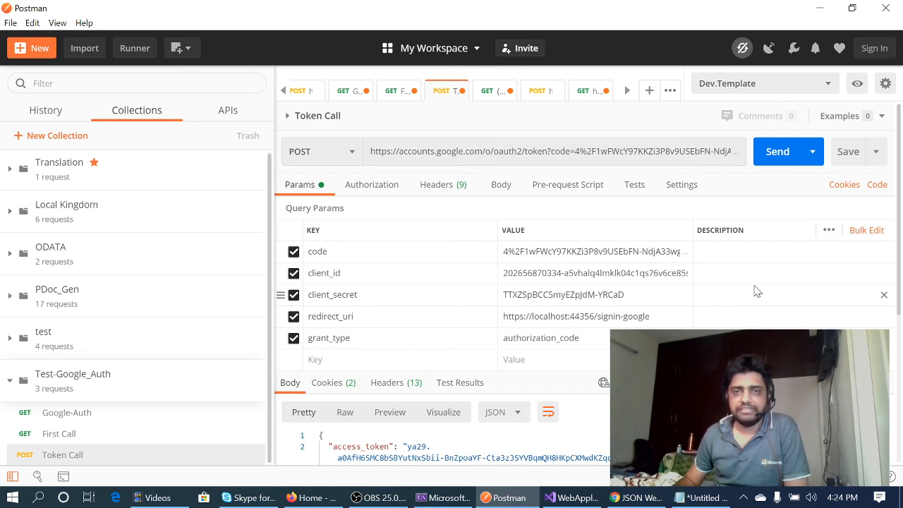